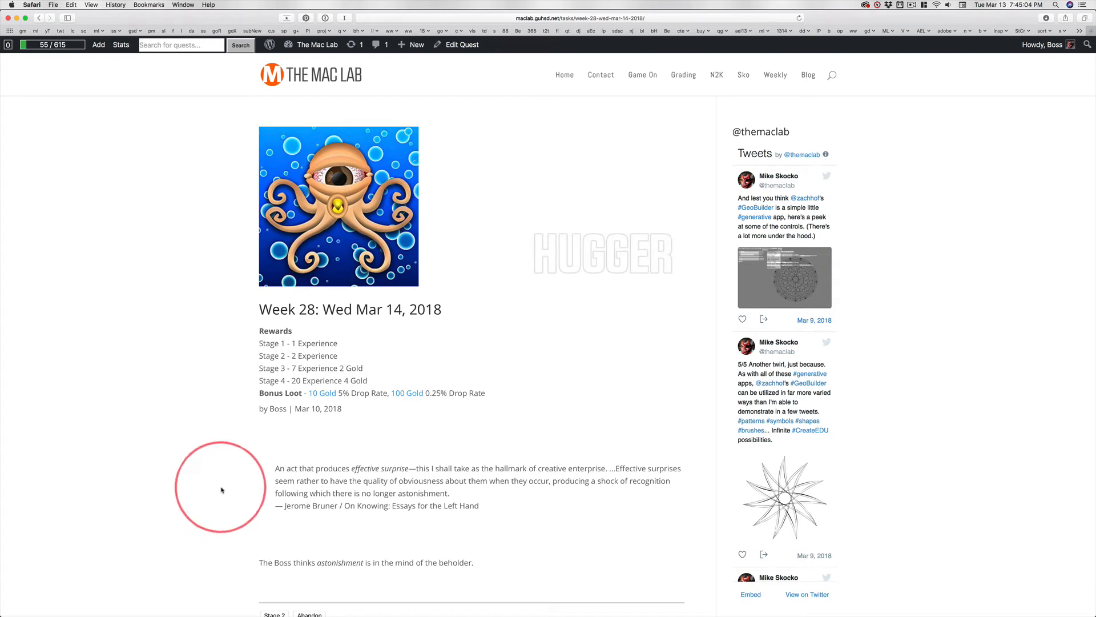
mouse_move(209, 481)
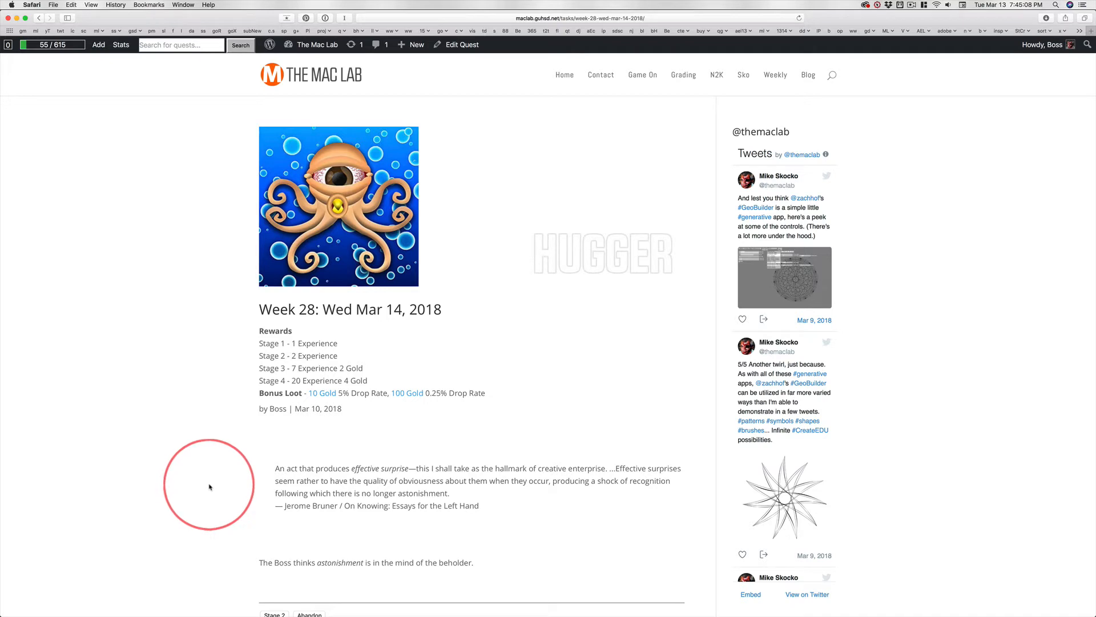
mouse_move(216, 488)
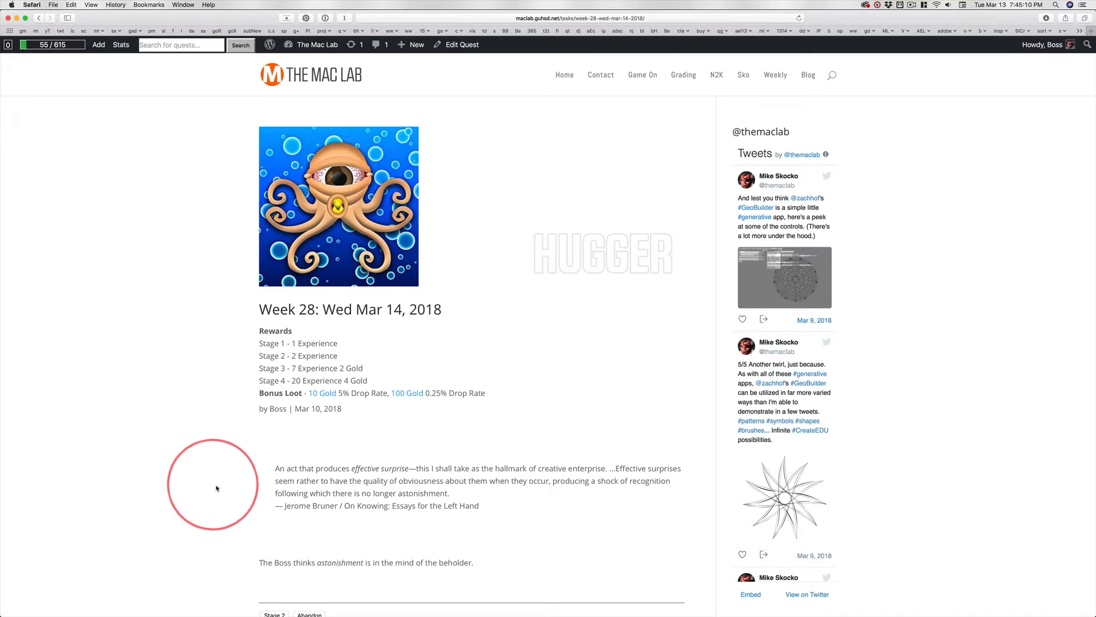
mouse_move(230, 498)
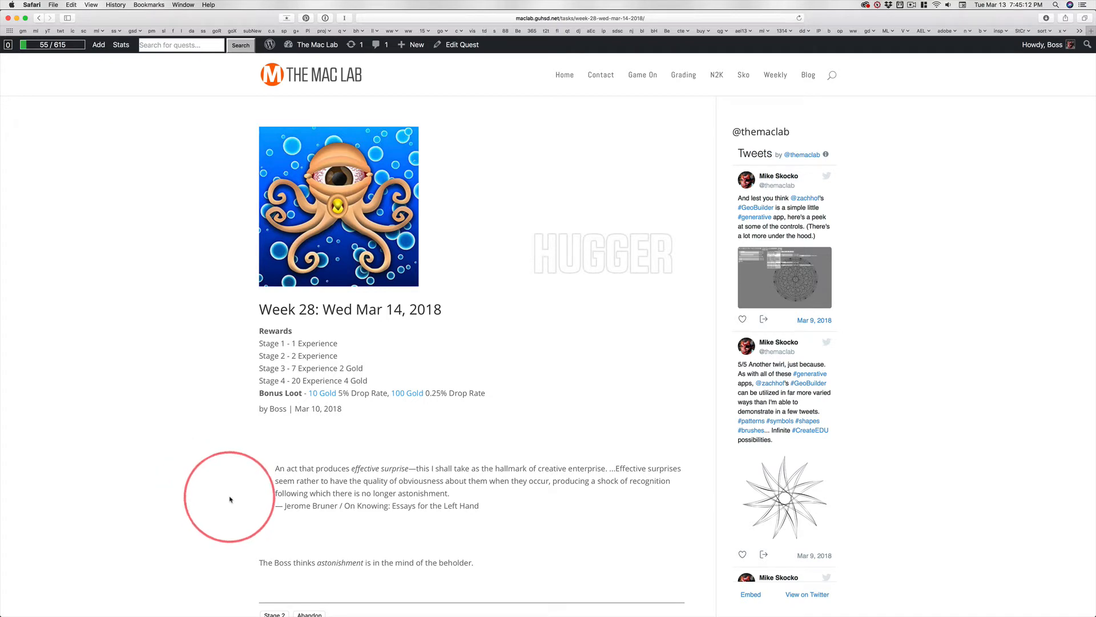
mouse_move(222, 482)
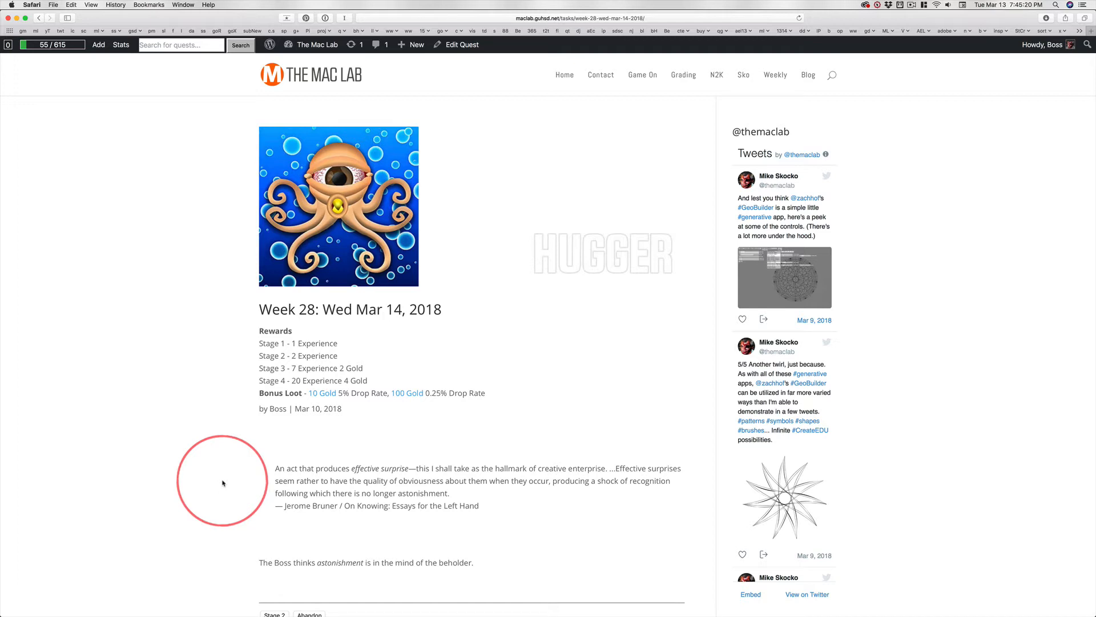
mouse_move(402, 473)
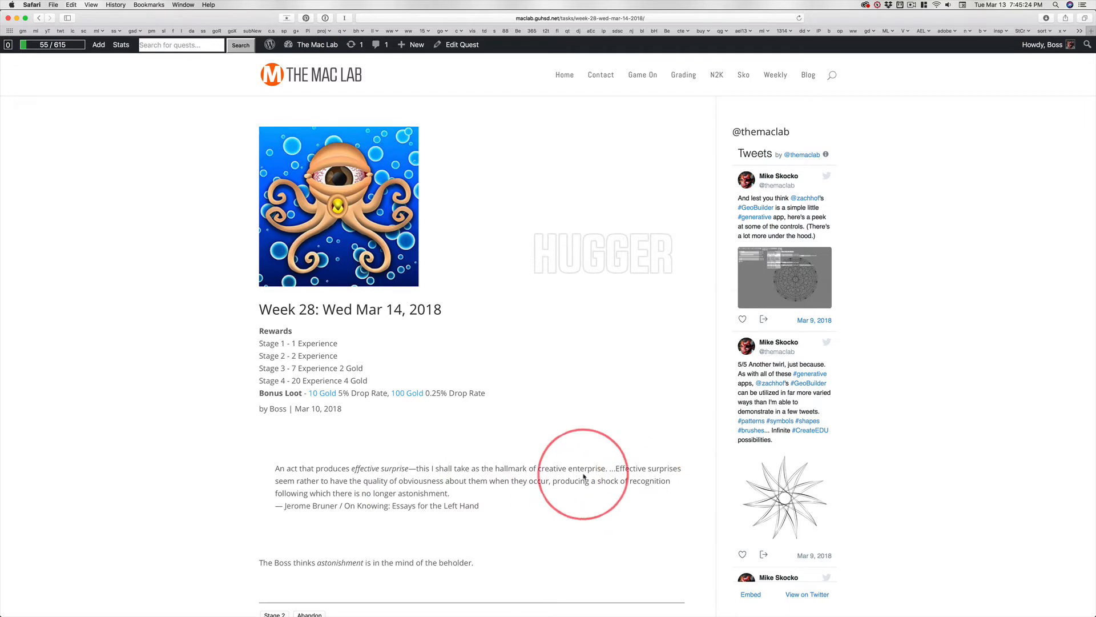
mouse_move(231, 481)
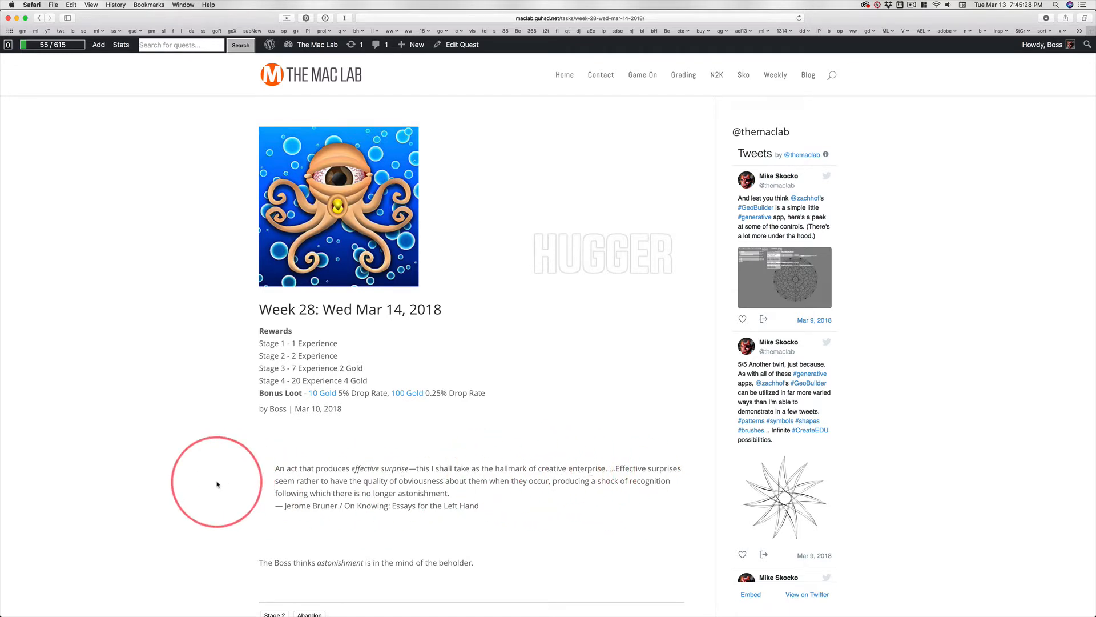
mouse_move(415, 491)
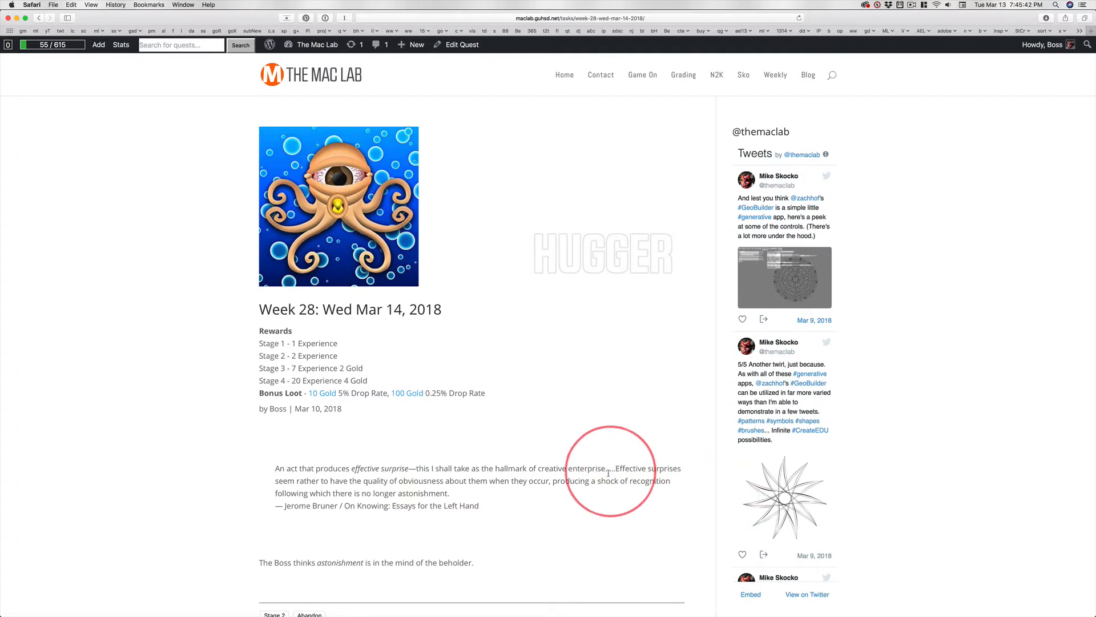
mouse_move(646, 496)
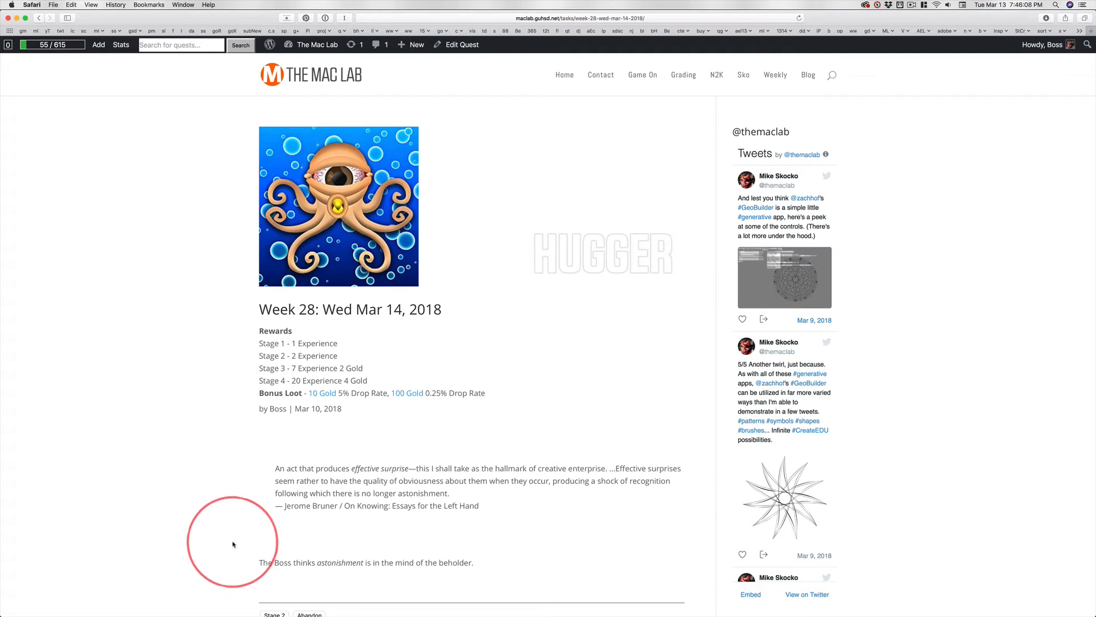
mouse_move(213, 543)
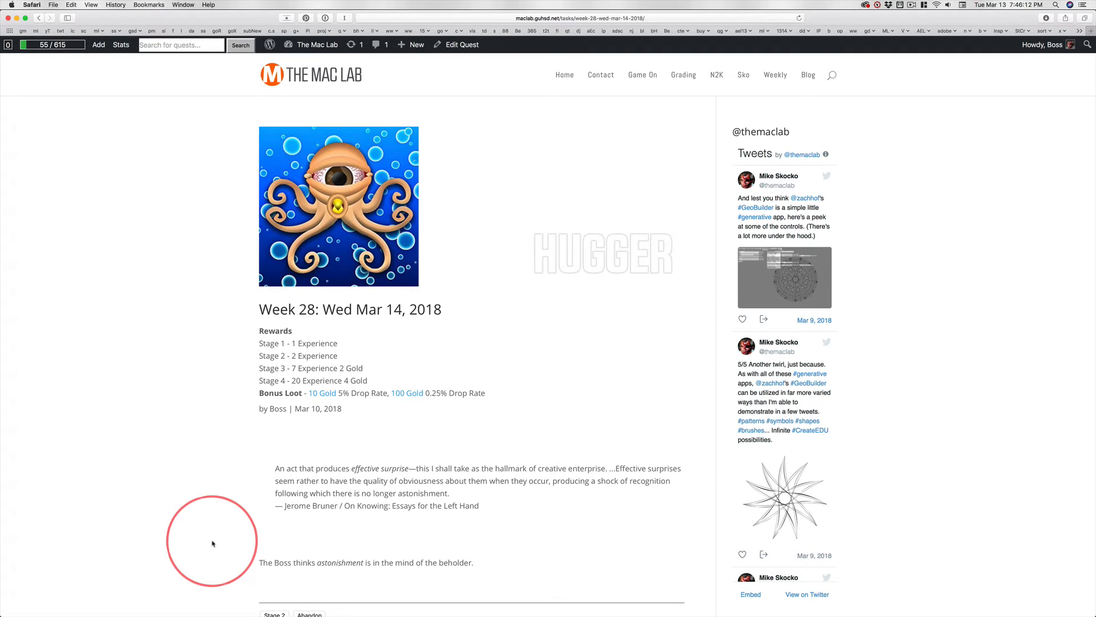
mouse_move(363, 523)
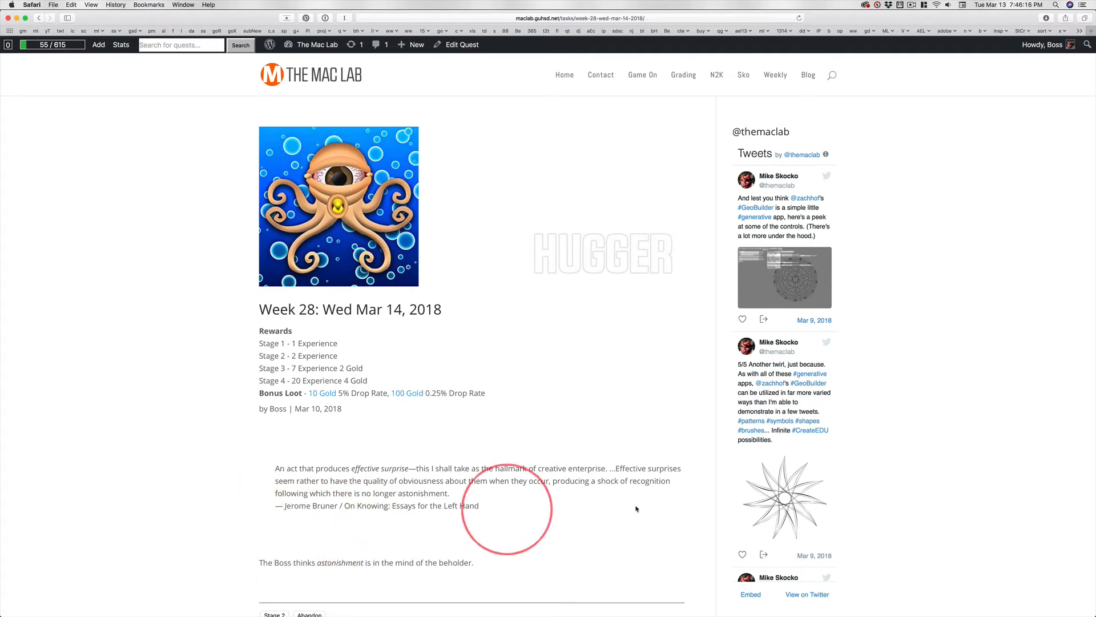
mouse_move(130, 392)
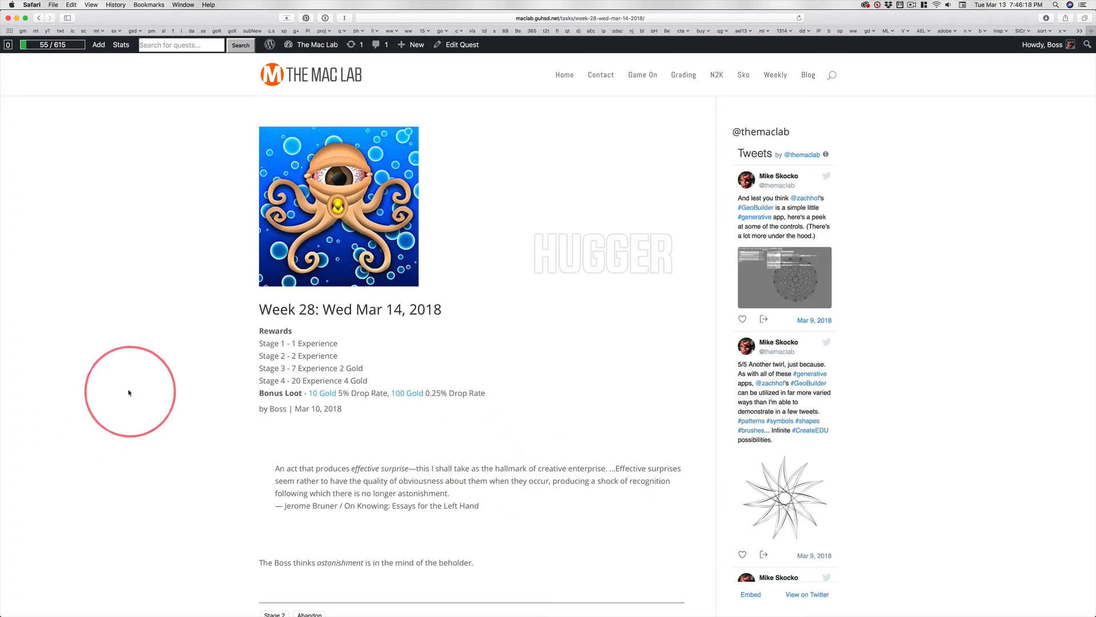
Go to the 'Week 28 | 2018' page from the Weekly menu and scroll through its quests
click(774, 75)
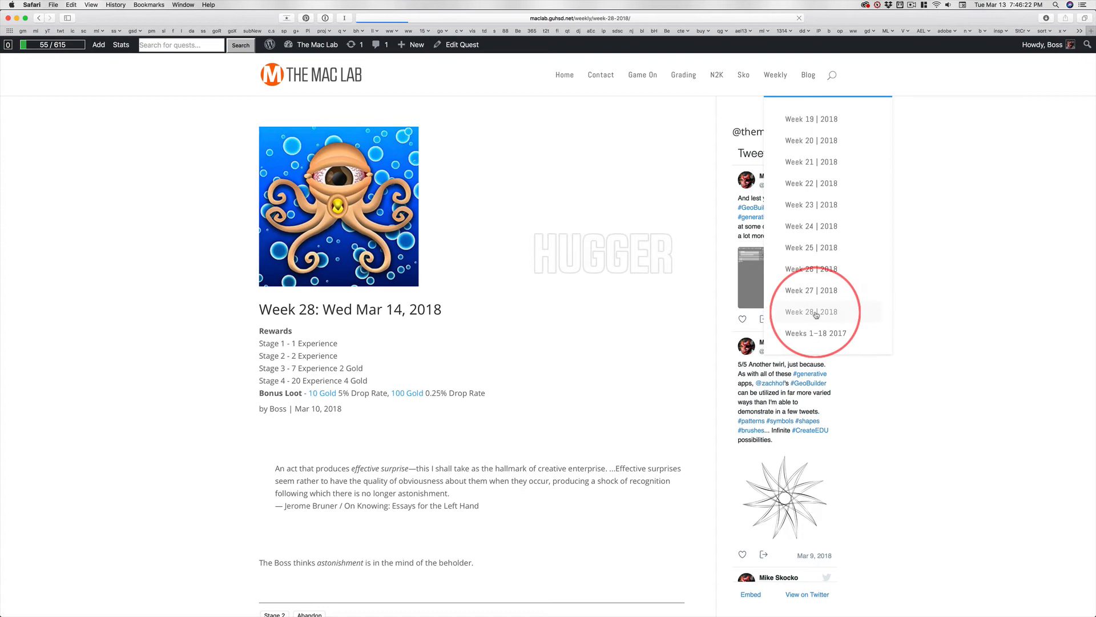
click(811, 311)
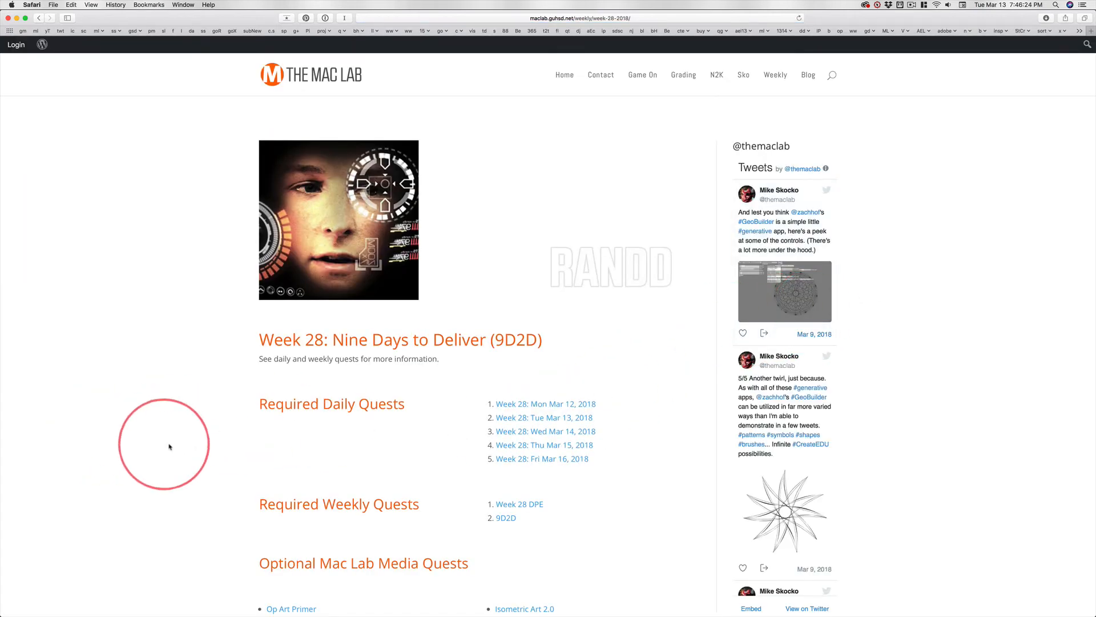
scroll(down, 3)
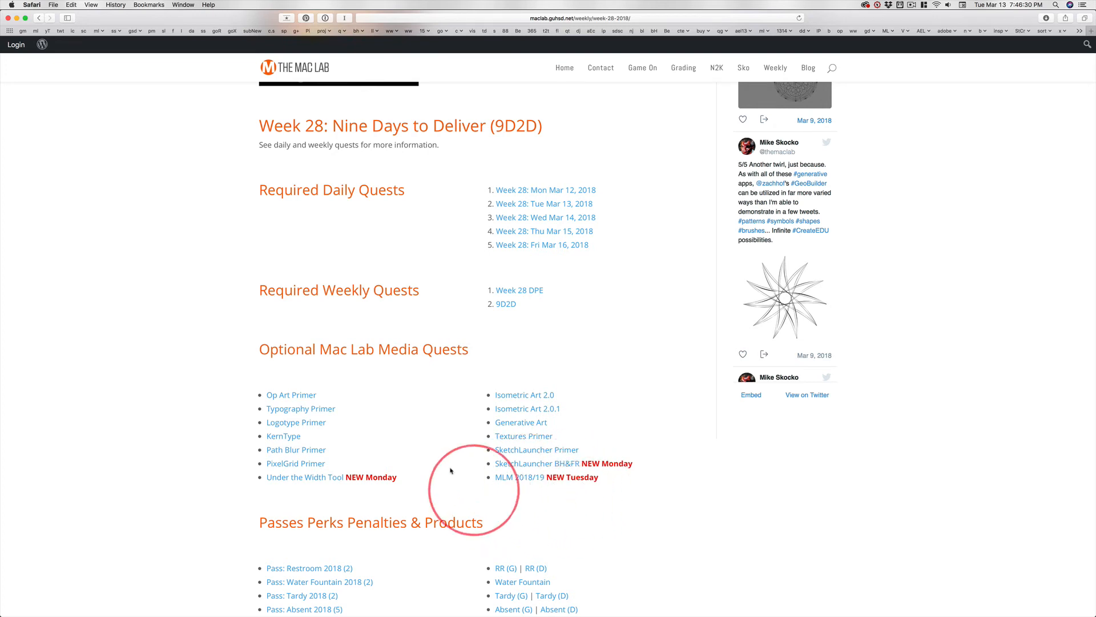
mouse_move(219, 376)
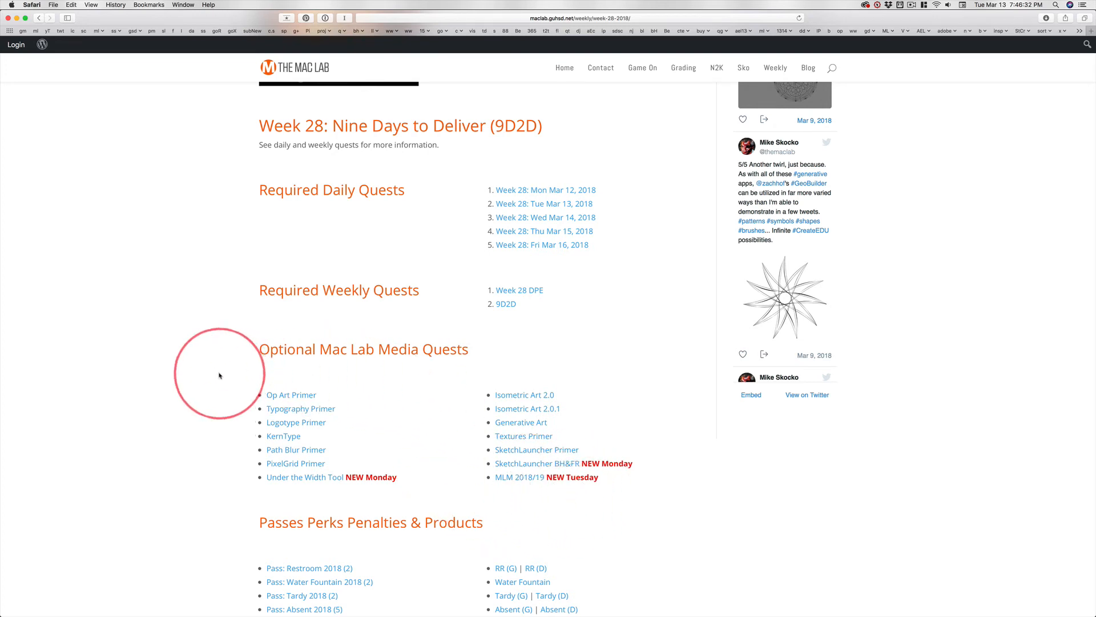
mouse_move(526, 497)
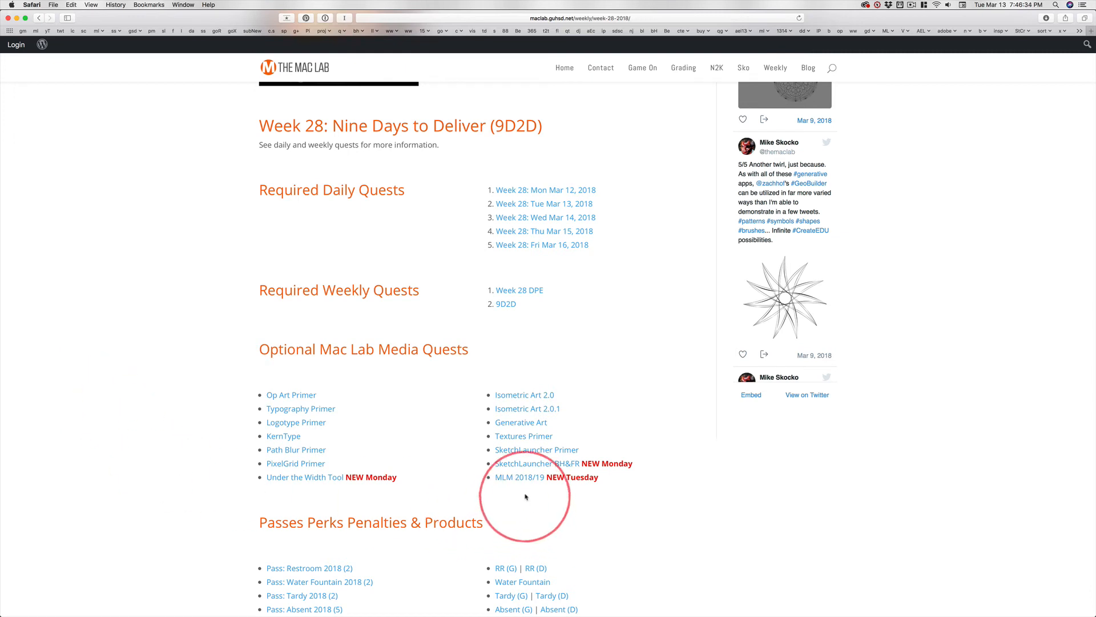
mouse_move(535, 486)
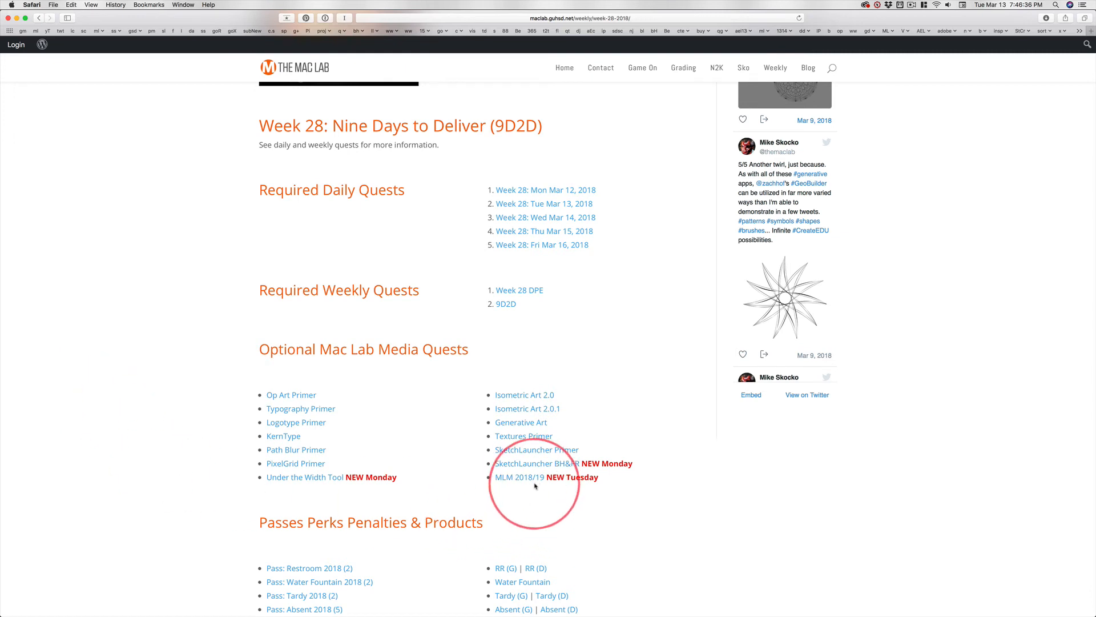
mouse_move(743, 508)
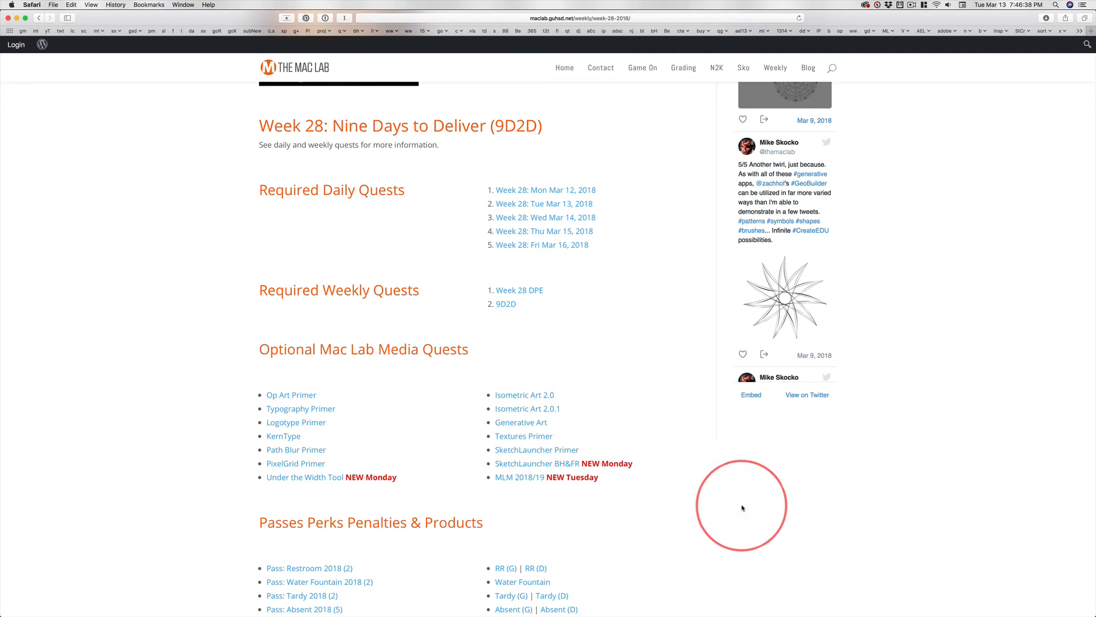
mouse_move(736, 510)
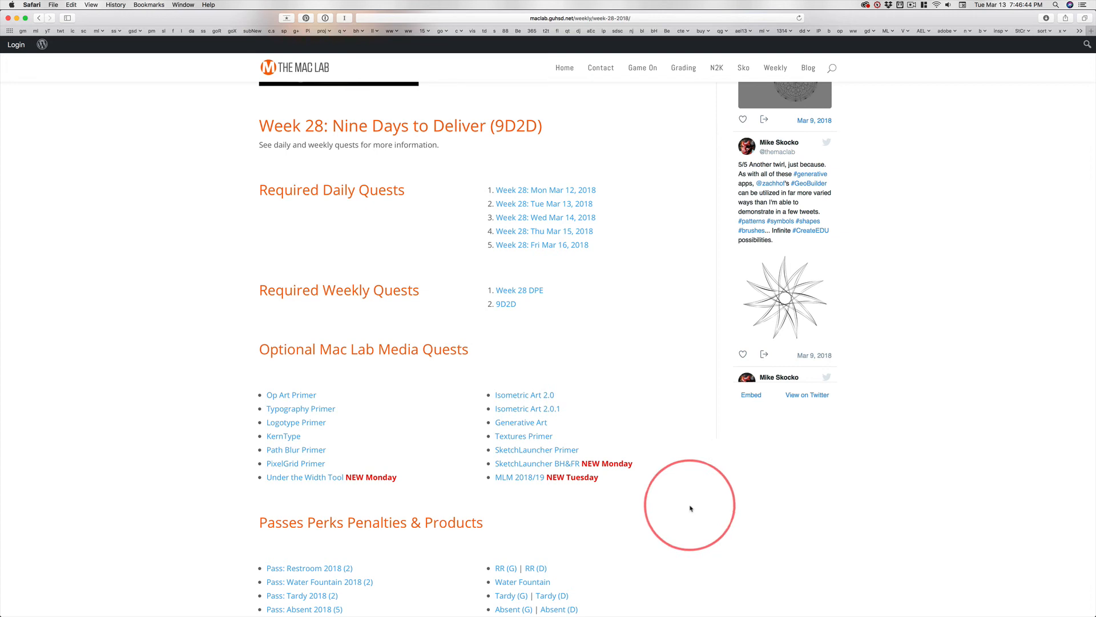
mouse_move(510, 488)
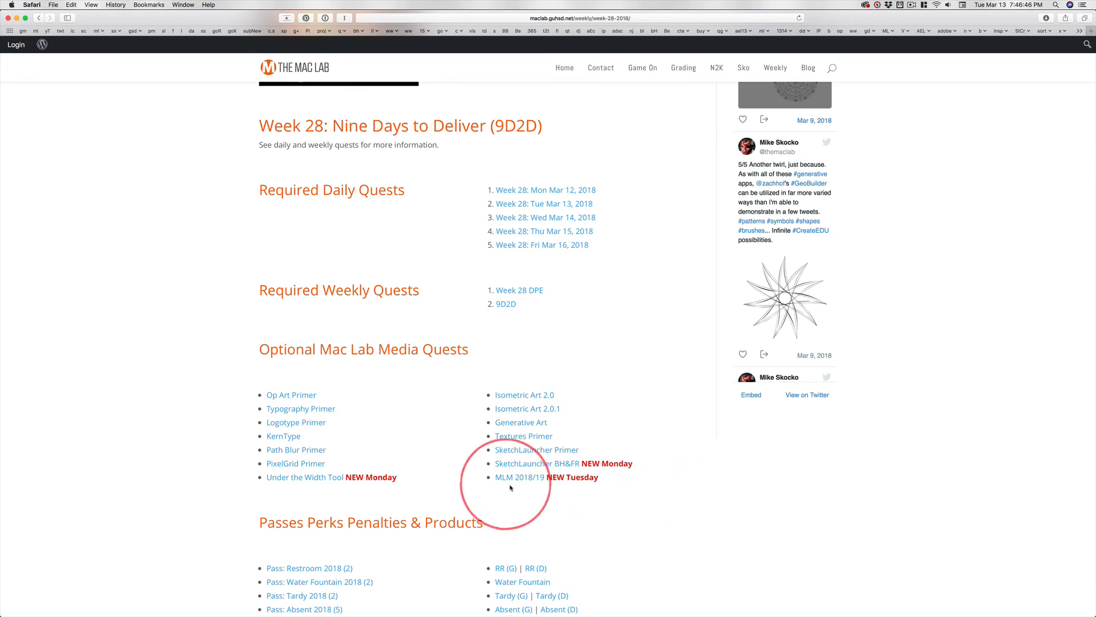
mouse_move(527, 490)
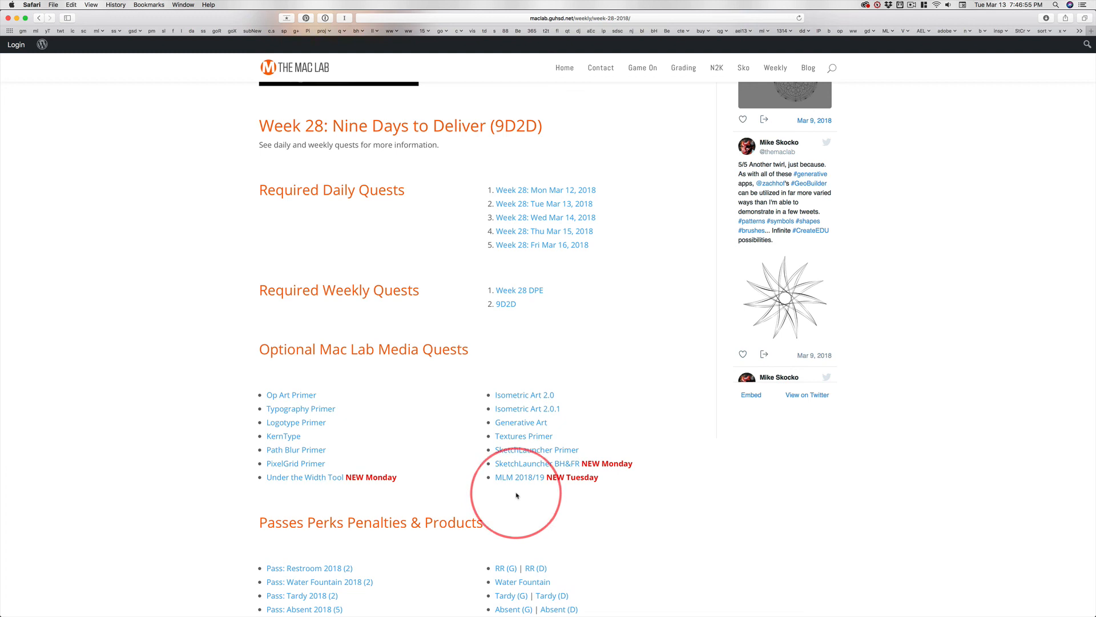
mouse_move(7, 491)
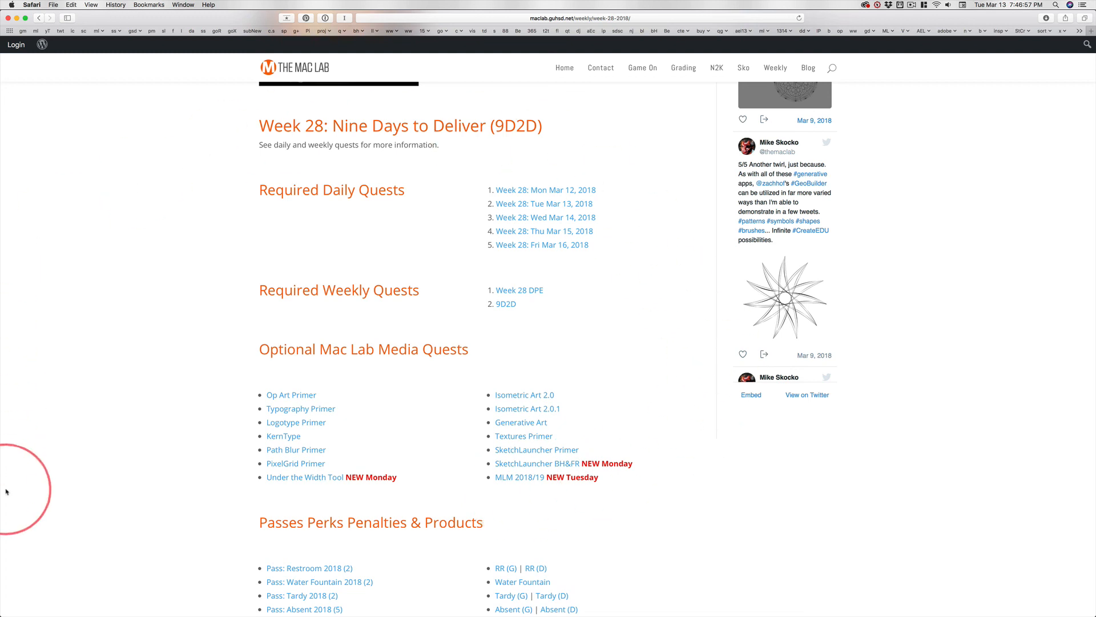
mouse_move(53, 496)
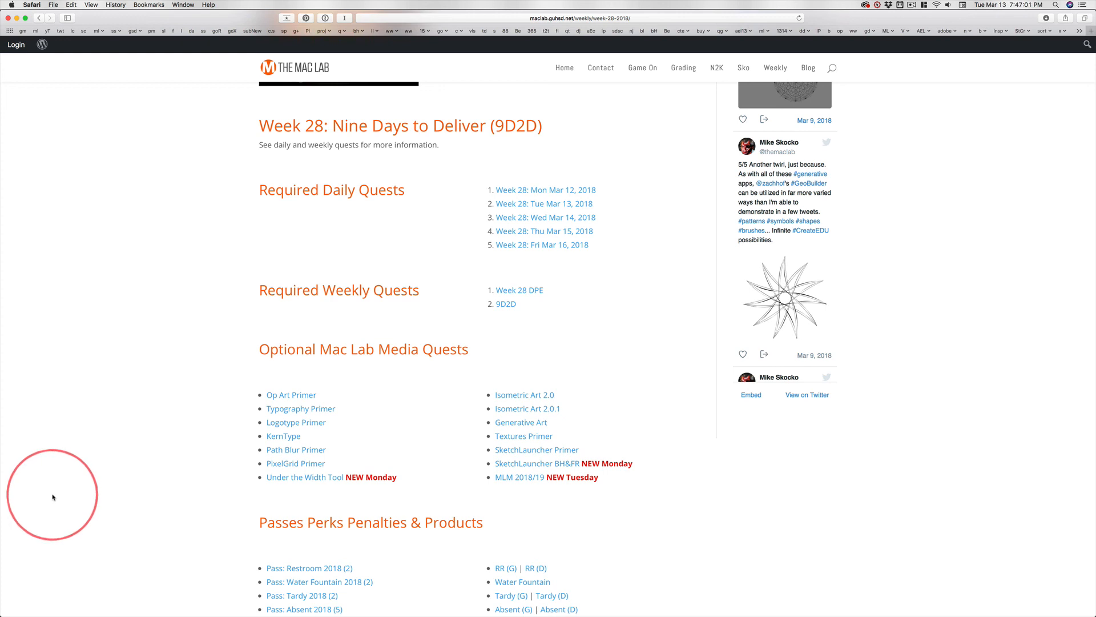
mouse_move(174, 451)
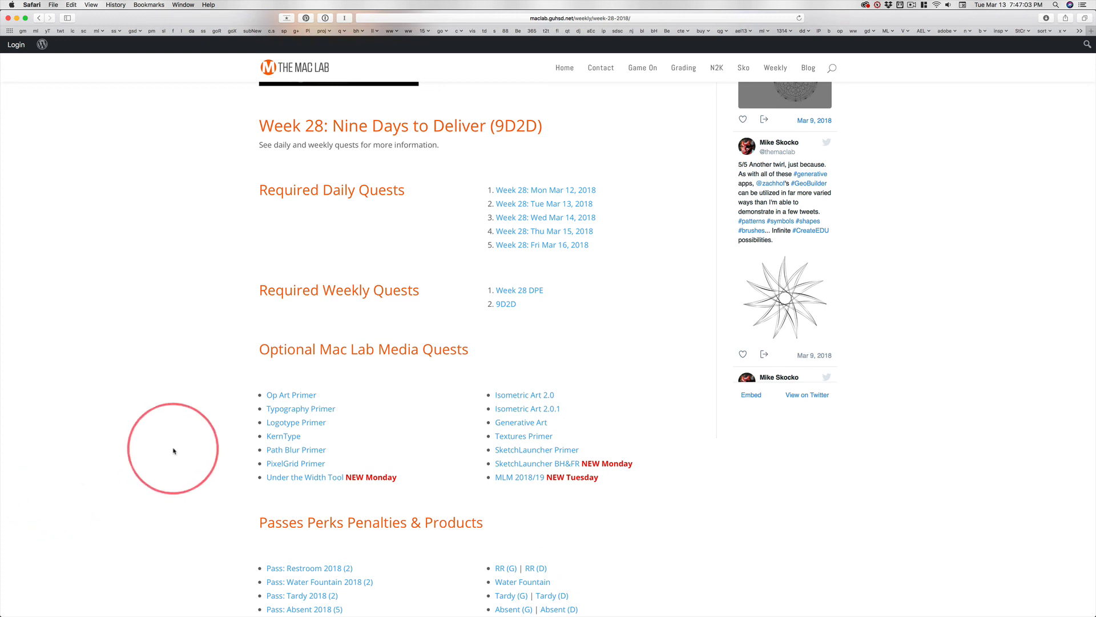